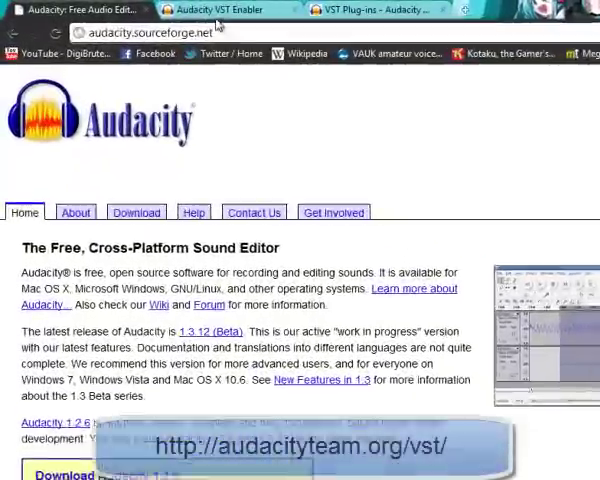
- Switch to the Audacity VST Enabler tab and scroll through its vst-bridge-1.1 download links
click(205, 9)
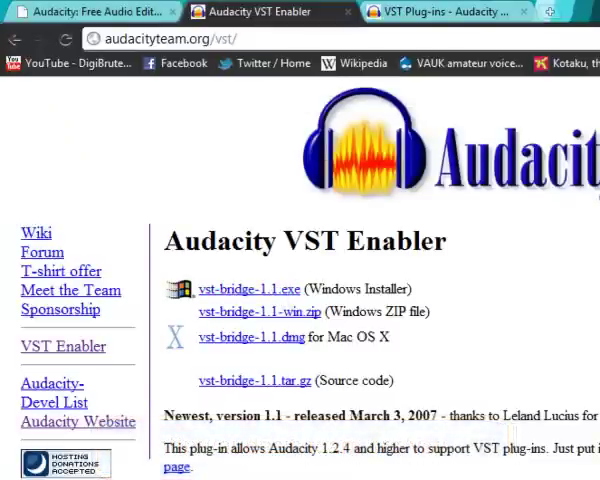
scroll(down, 3)
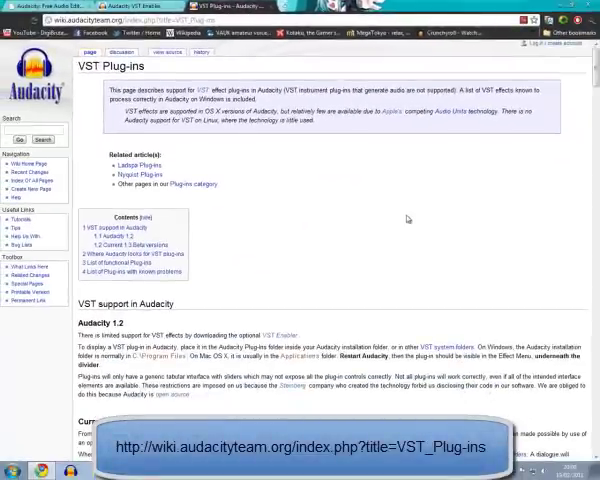
- Scroll the VST Plug-ins wiki page down to the 'List of functional Plug-ins' section
scroll(down, 3)
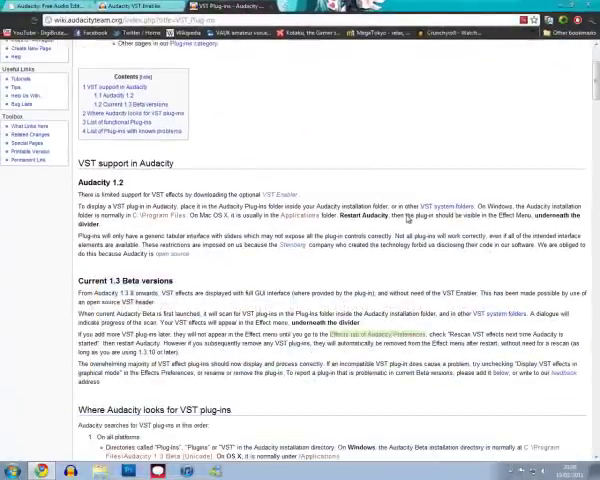
scroll(down, 3)
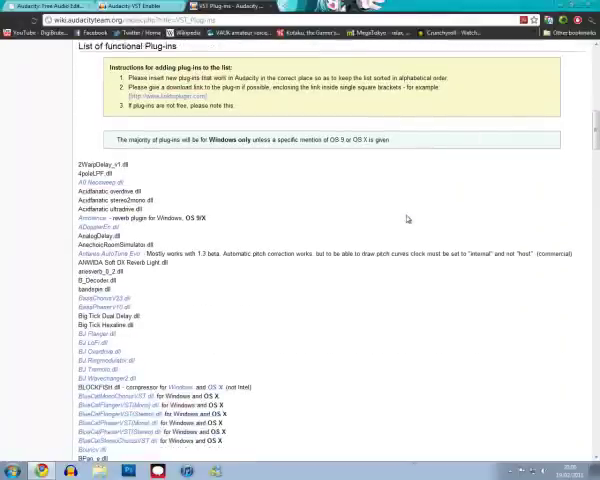
scroll(down, 3)
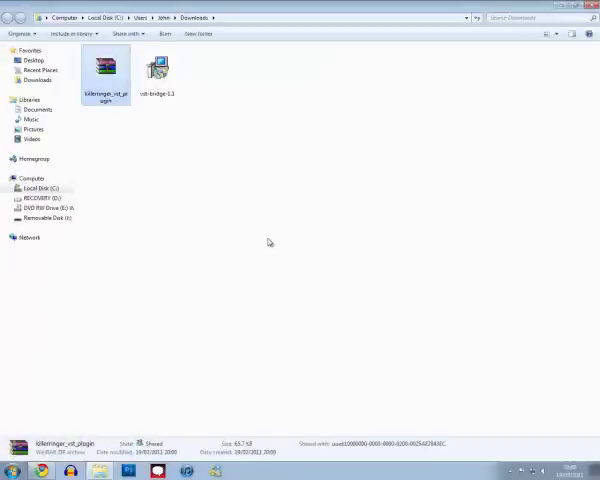
- Extract the killerringer_vst_plugin archive, copy killerringer.dll, and browse to Local Disk (C:)
right_click(106, 66)
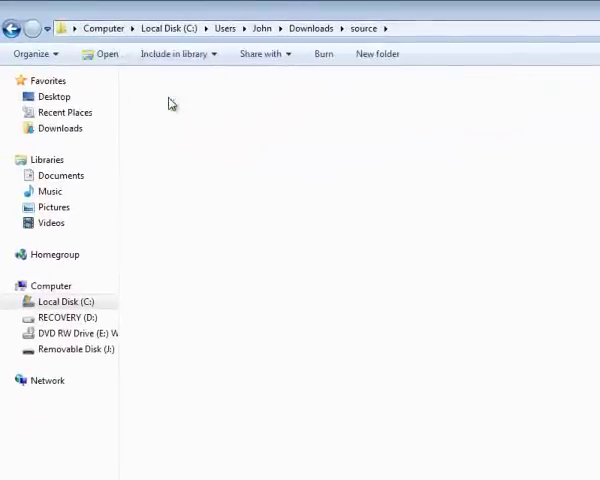
right_click(175, 97)
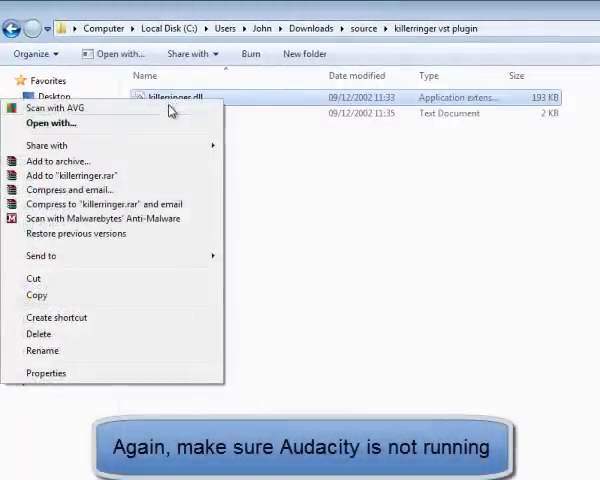
click(185, 287)
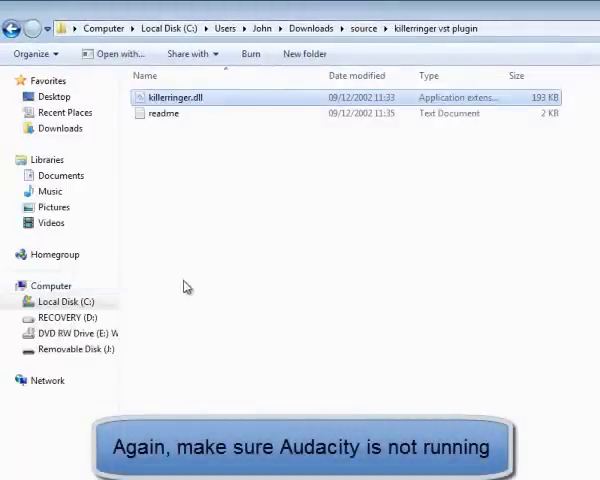
click(167, 28)
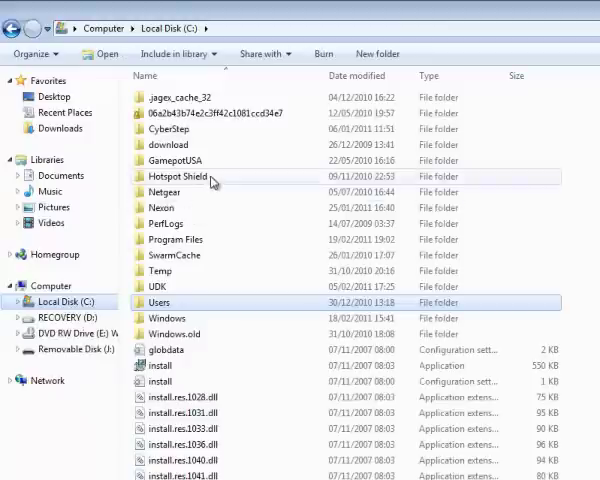
- Navigate through Program Files and Audacity into the Plug-Ins folder
double_click(178, 239)
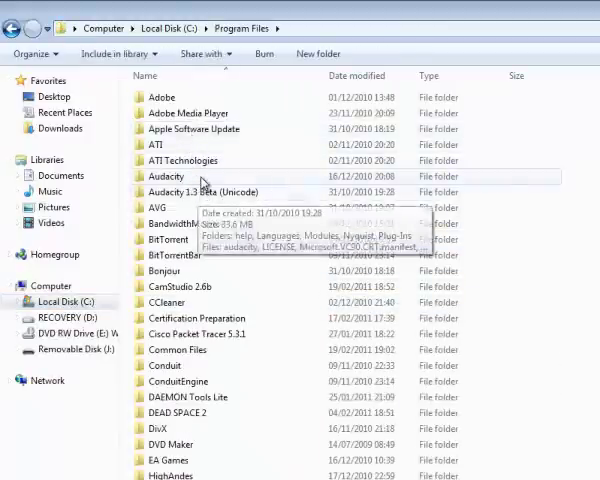
double_click(165, 176)
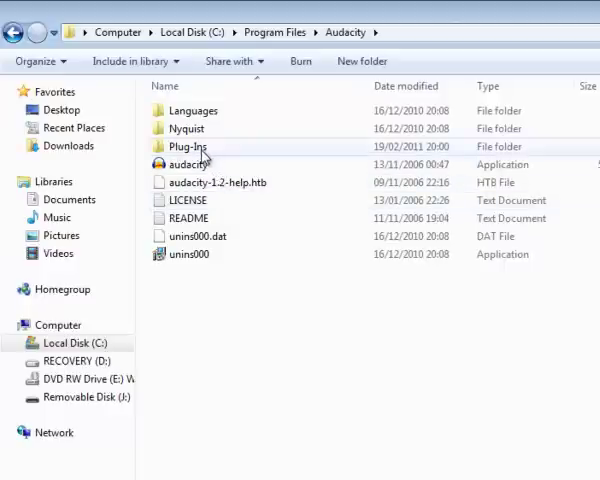
double_click(189, 146)
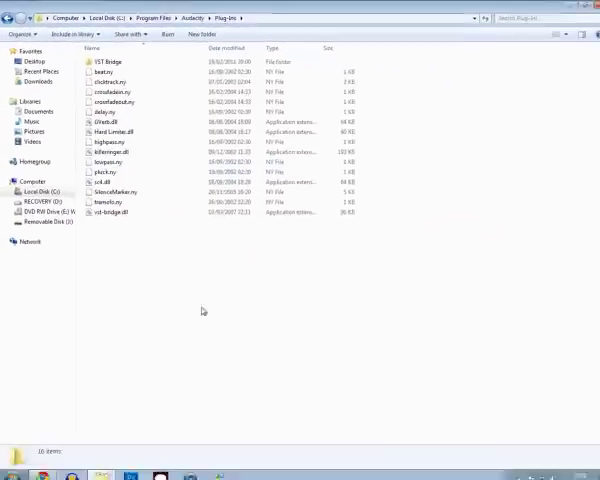
- Launch Audacity from a Start menu search, then close it without saving the recording
text(aud)
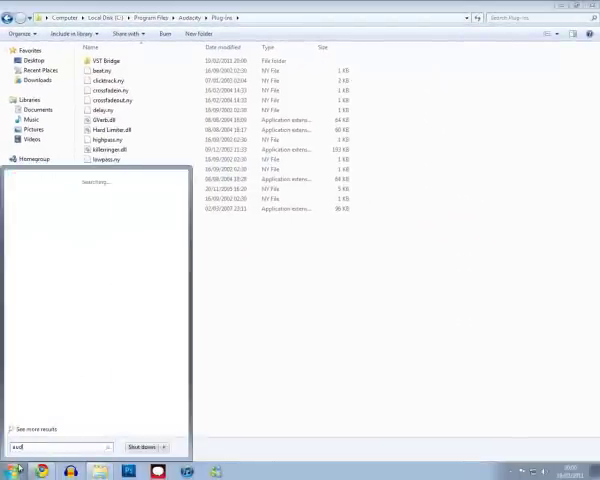
text(audacity)
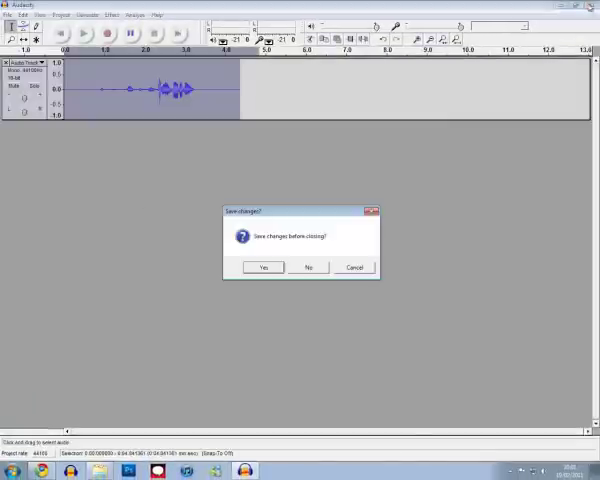
click(309, 267)
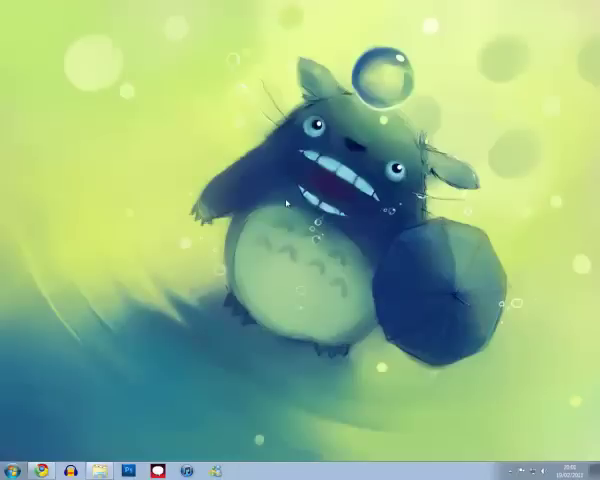